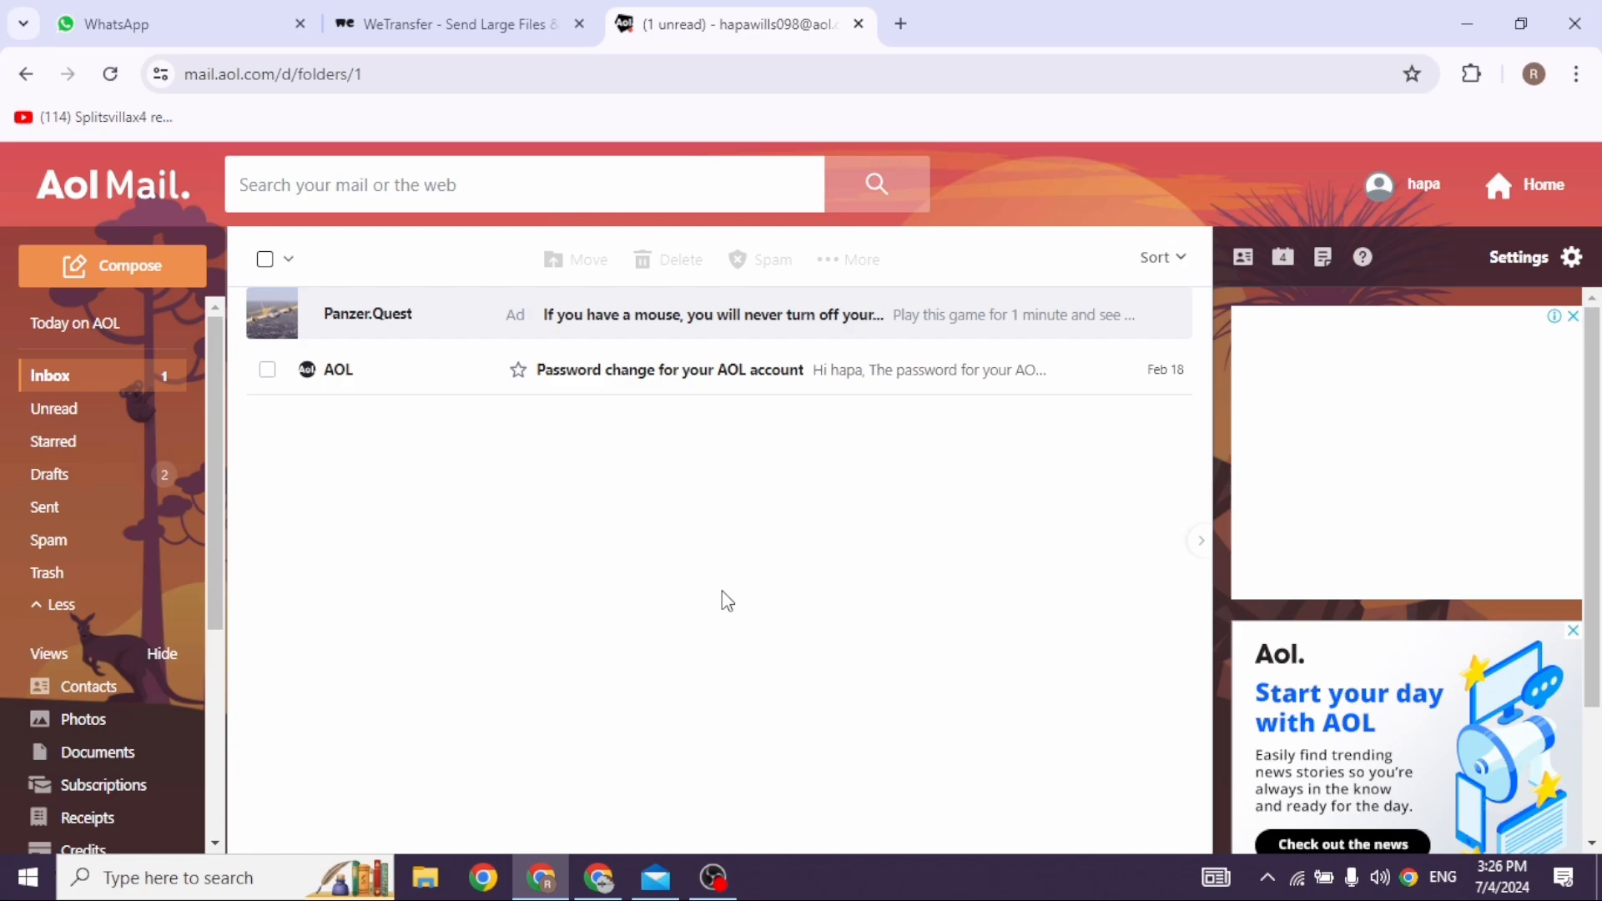
mouse_move(1572, 257)
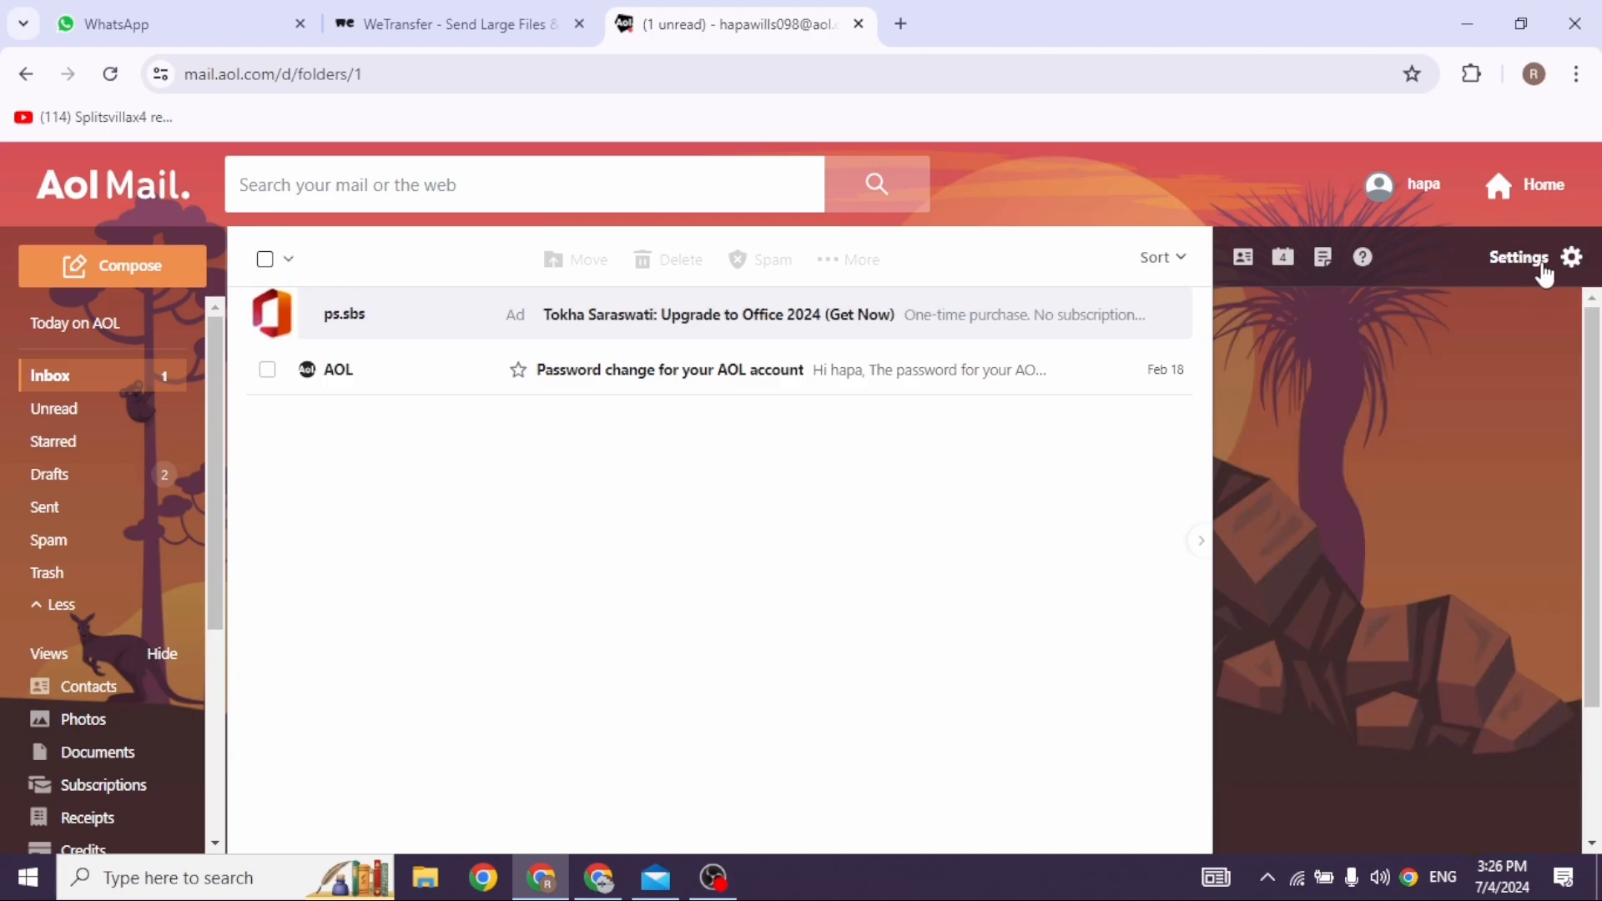
- Go from the quick settings panel to the full Settings page on Appearance
click(1572, 257)
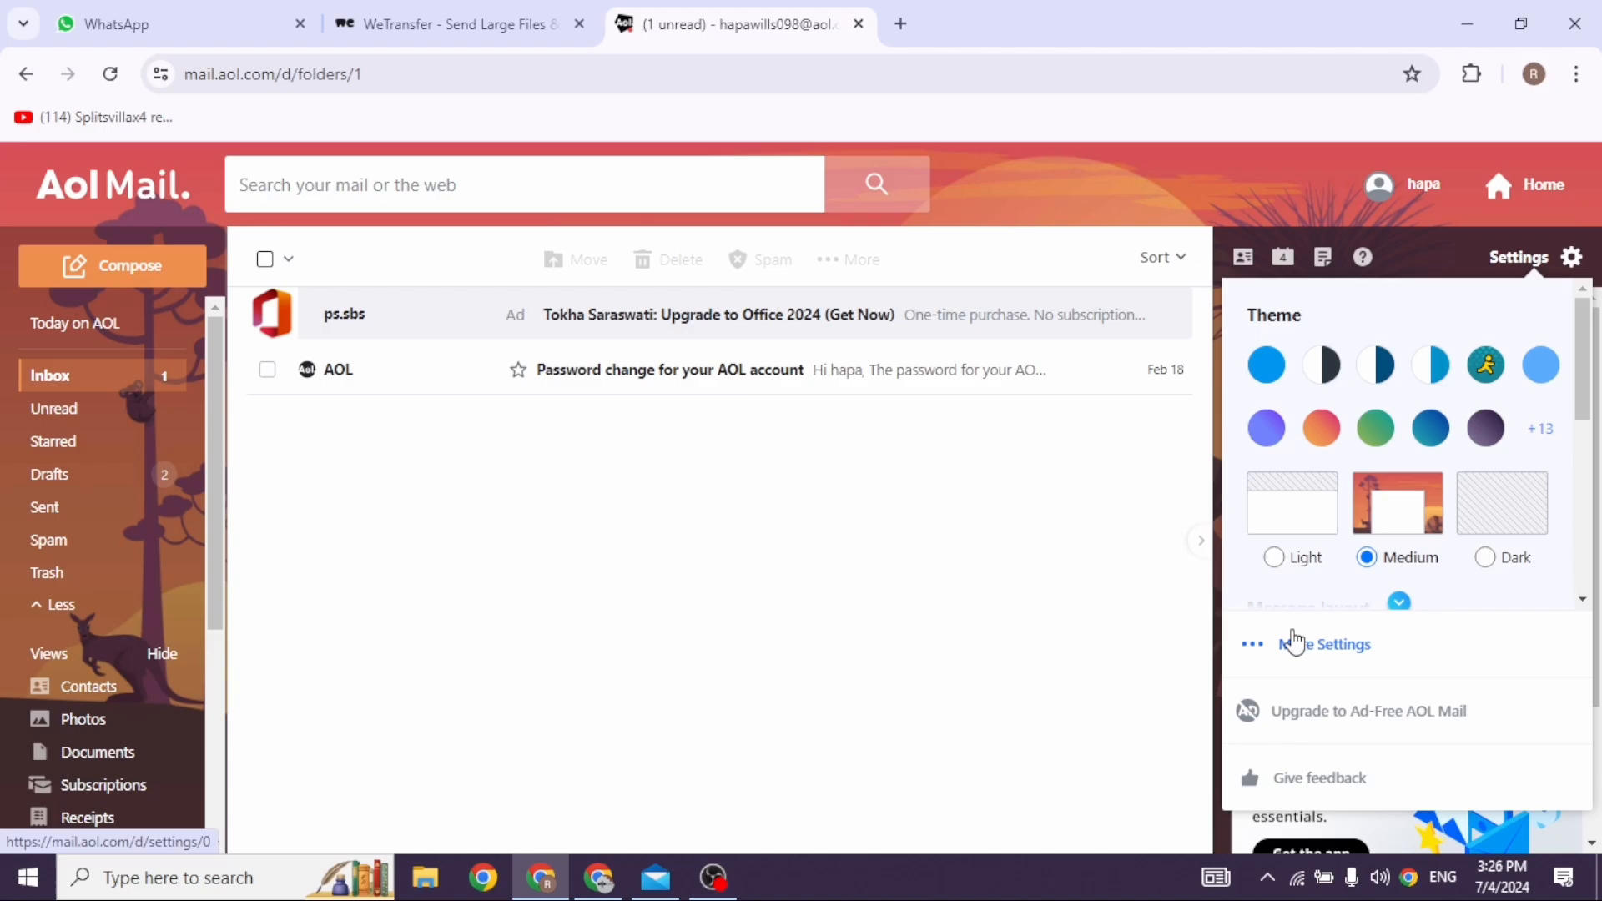
click(1325, 645)
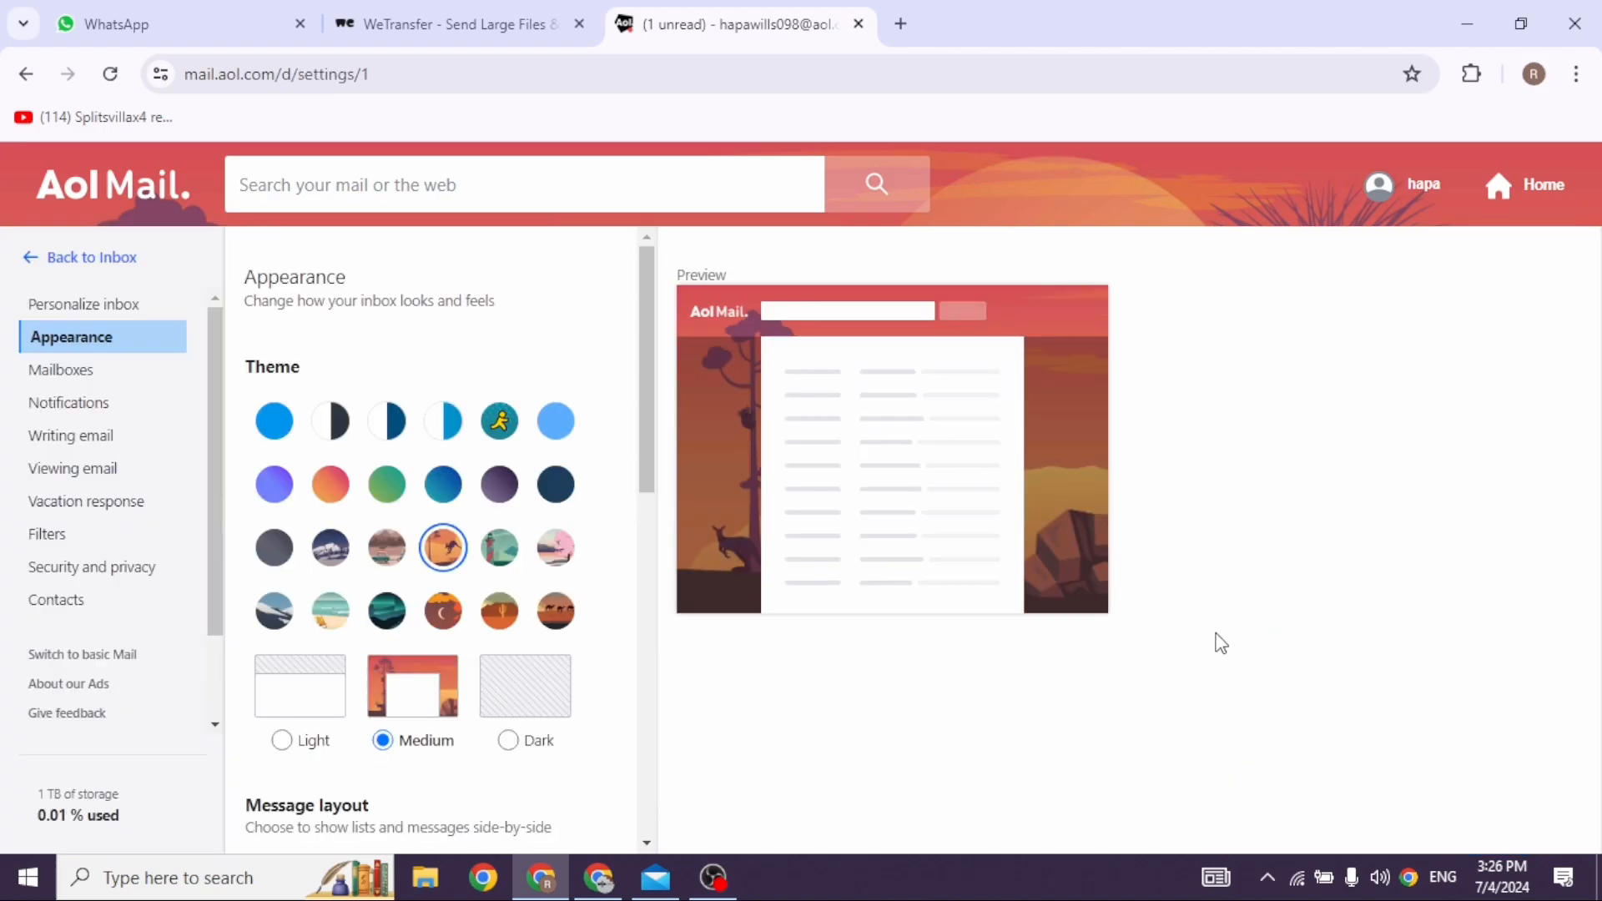
mouse_move(47, 362)
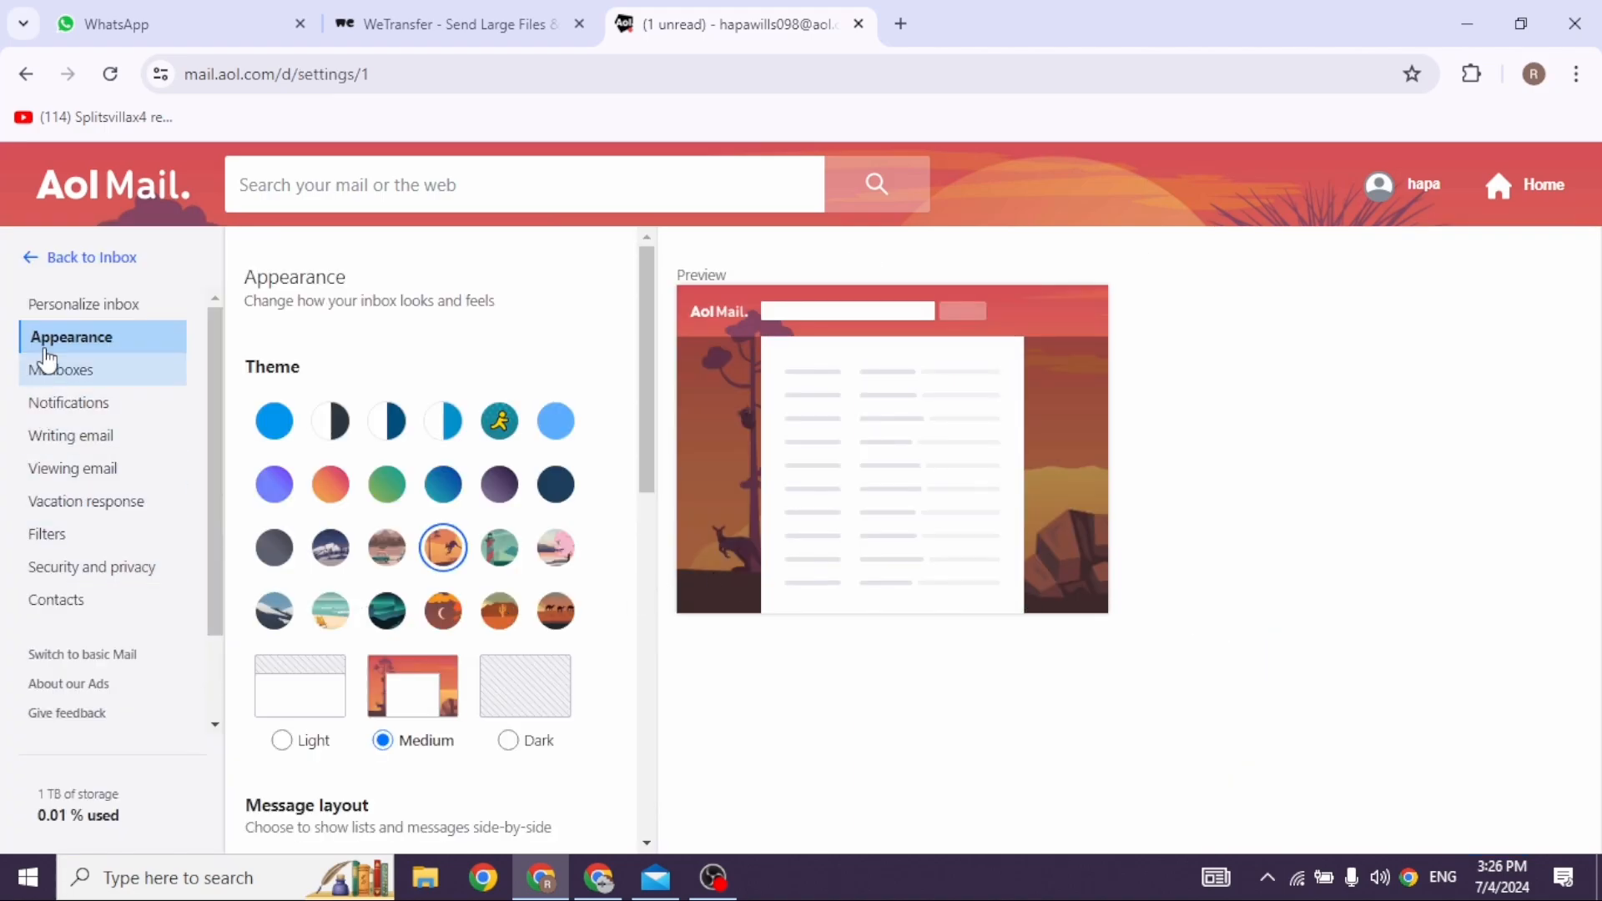
mouse_move(70, 435)
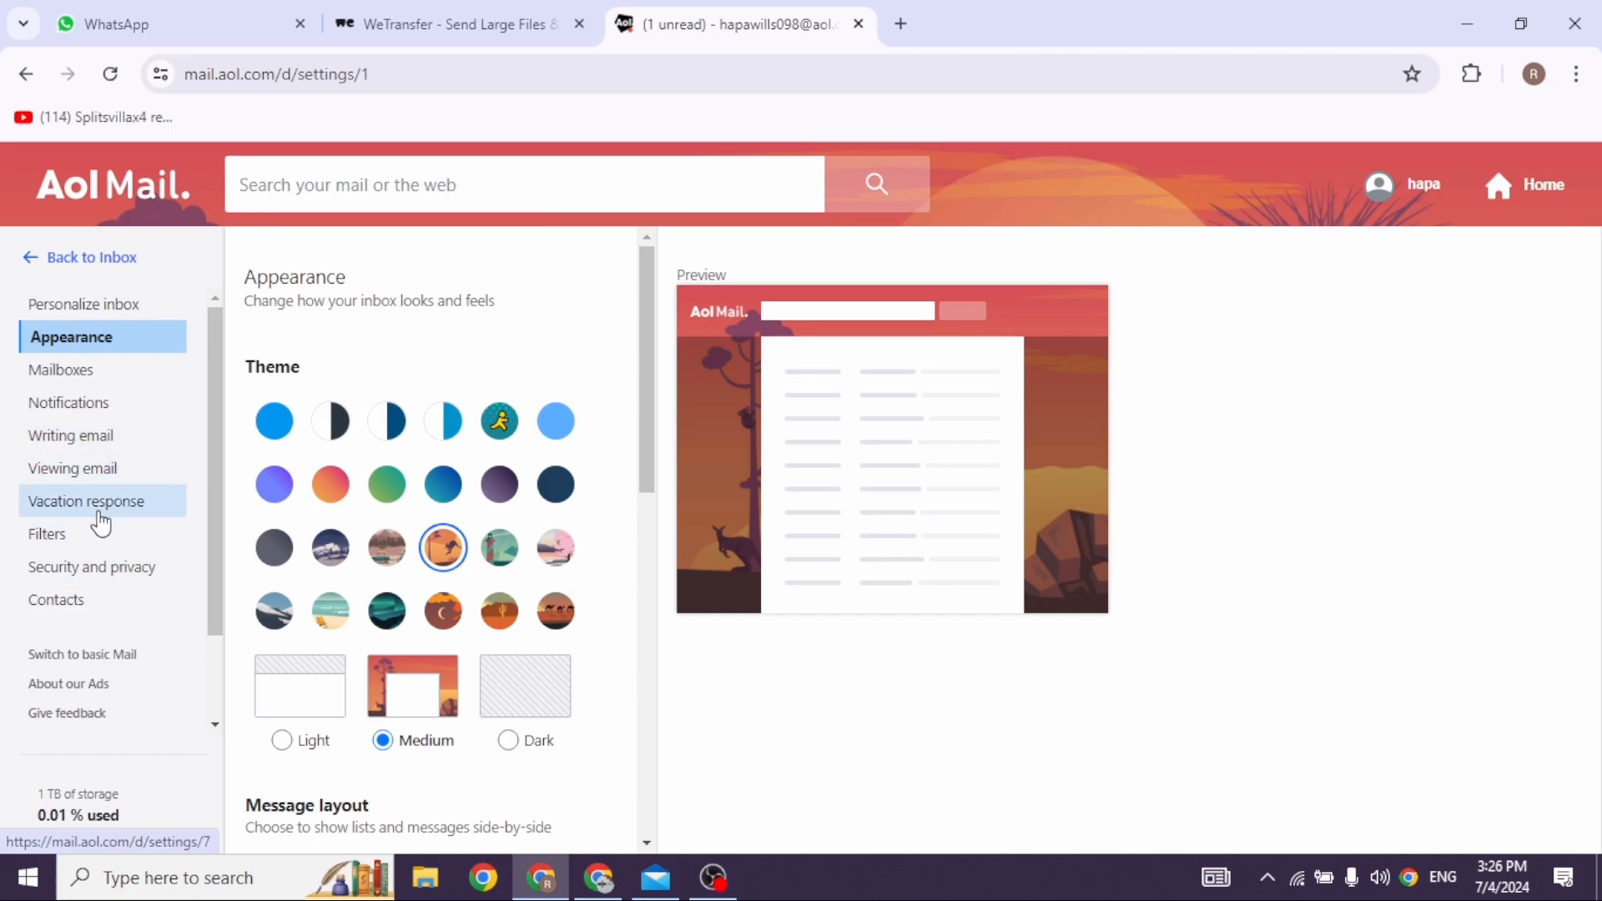
- Switch on Vacation response for July 4–6, 2024
click(85, 501)
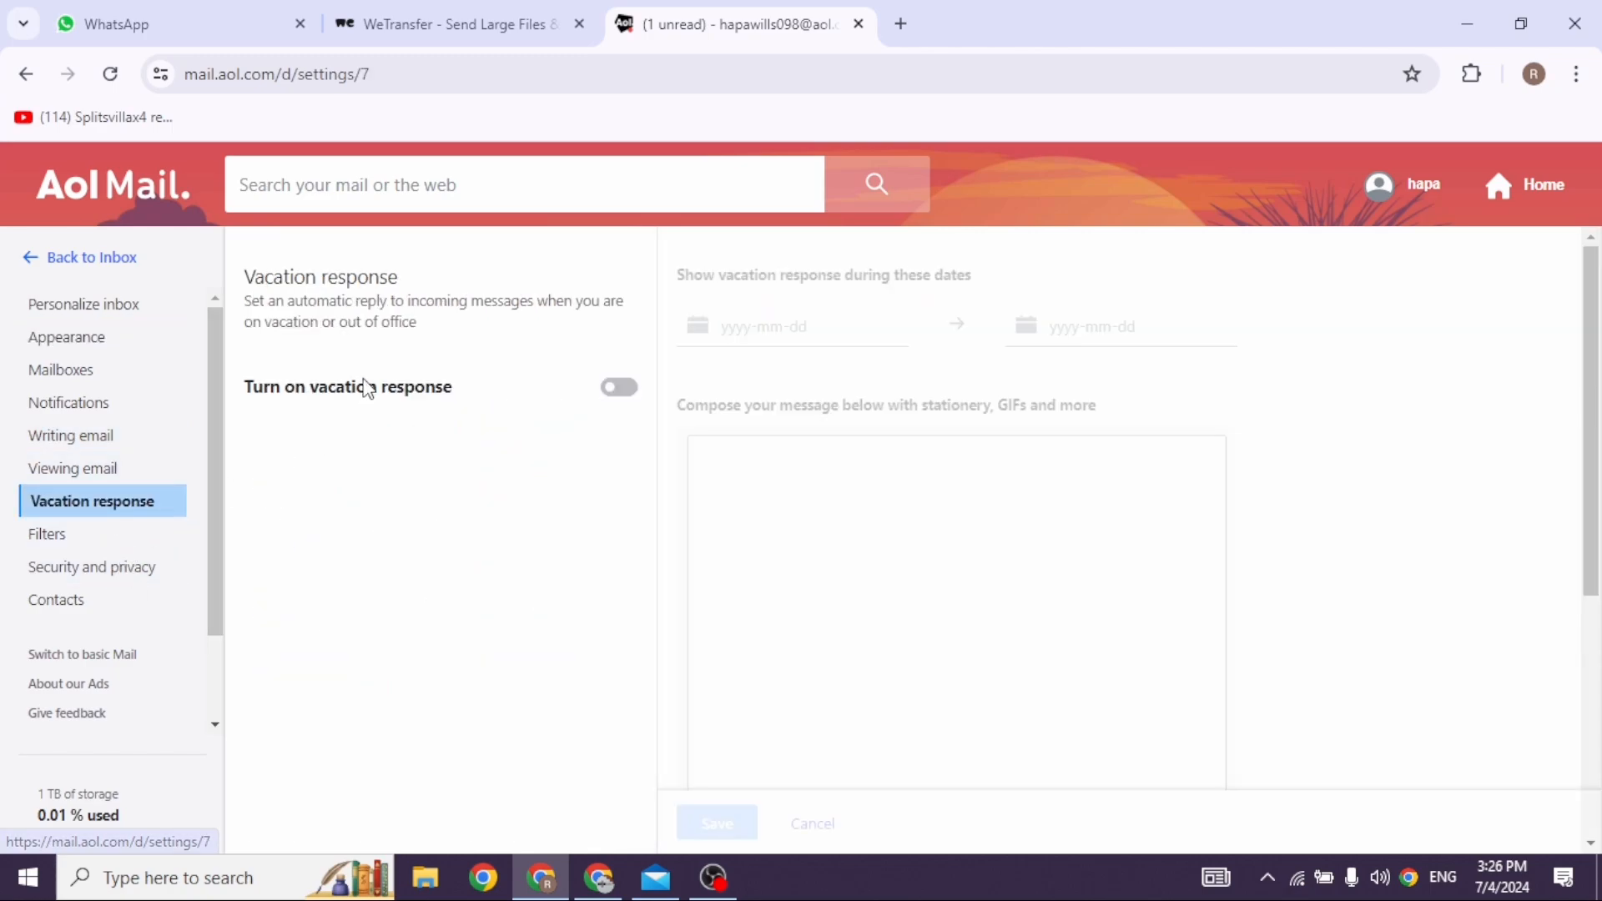
mouse_move(664, 371)
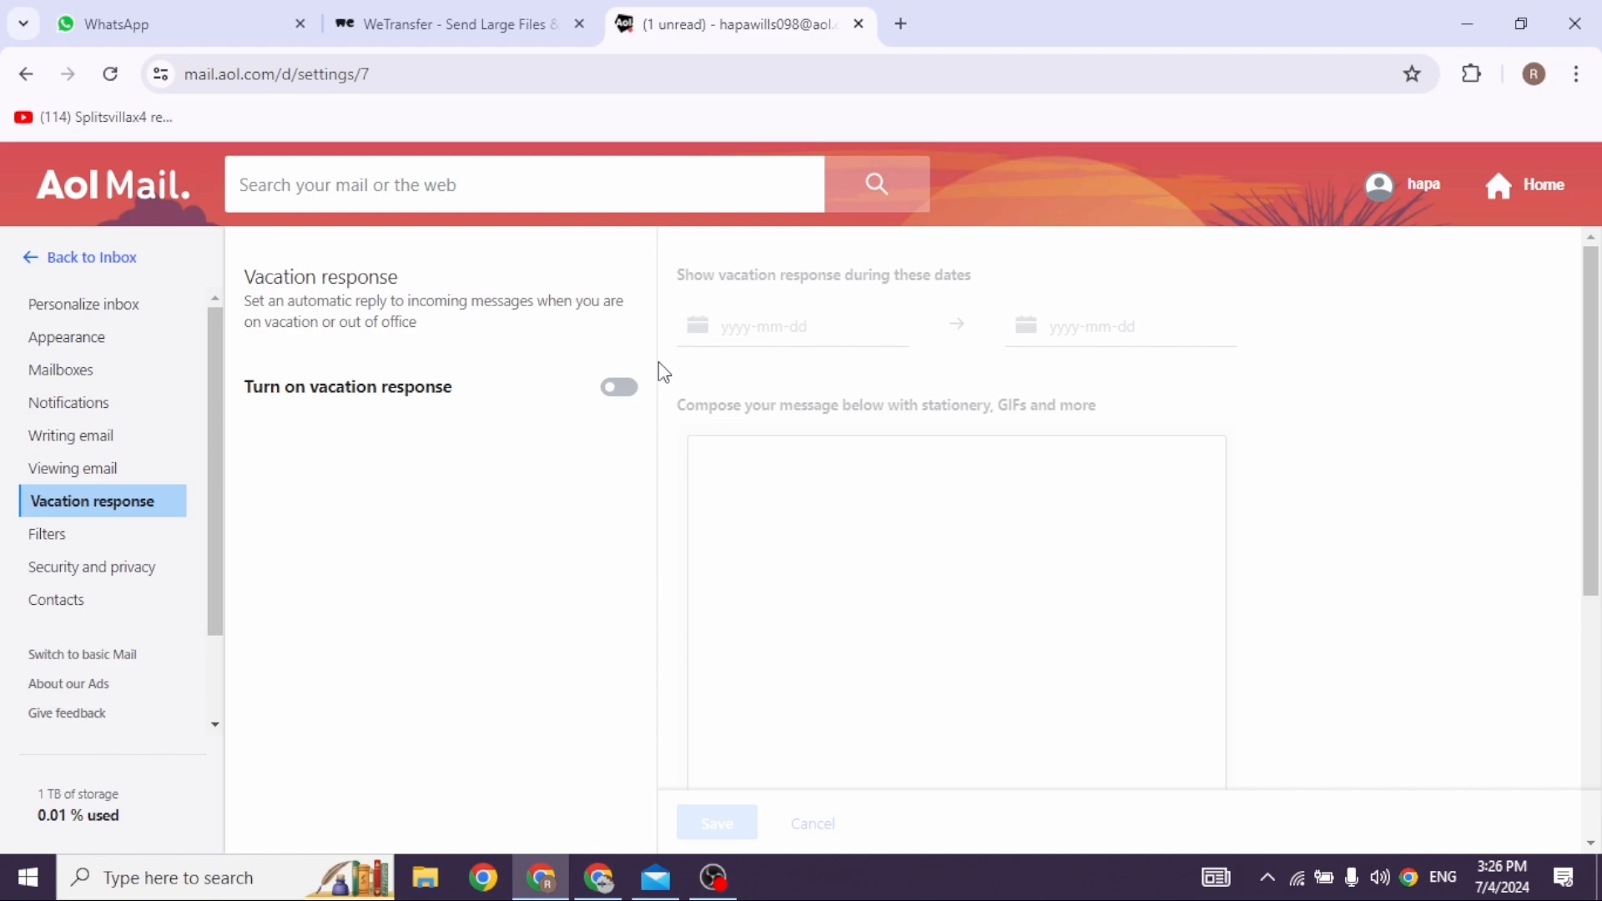
click(617, 386)
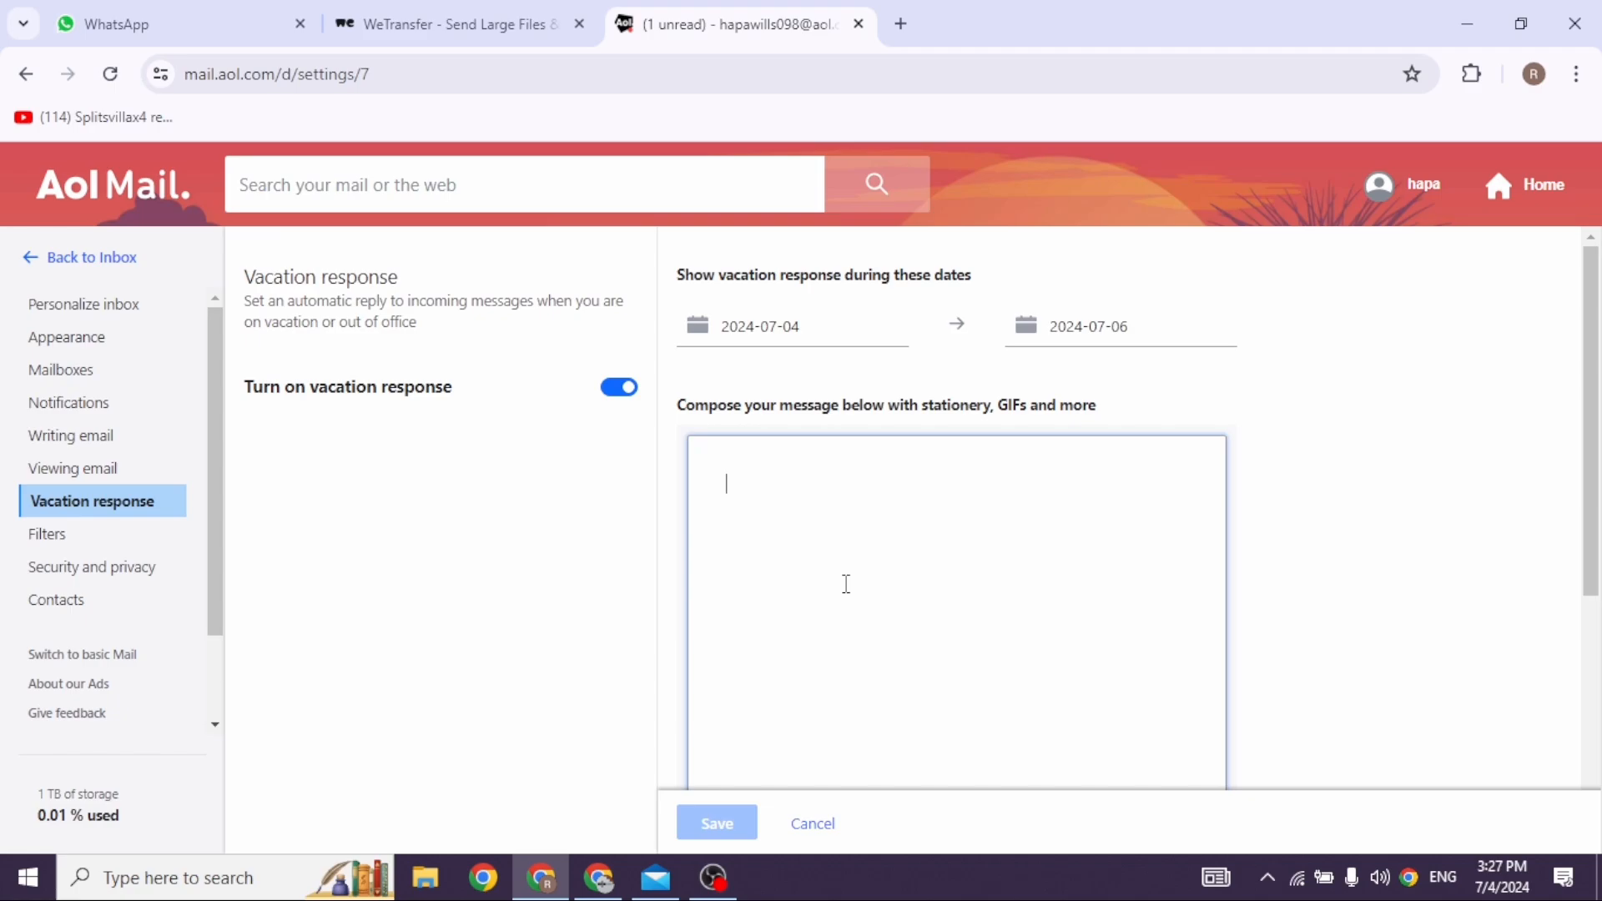
- Enter the auto-reply message "hy evryone" in the vacation compose box
scroll(down, 3)
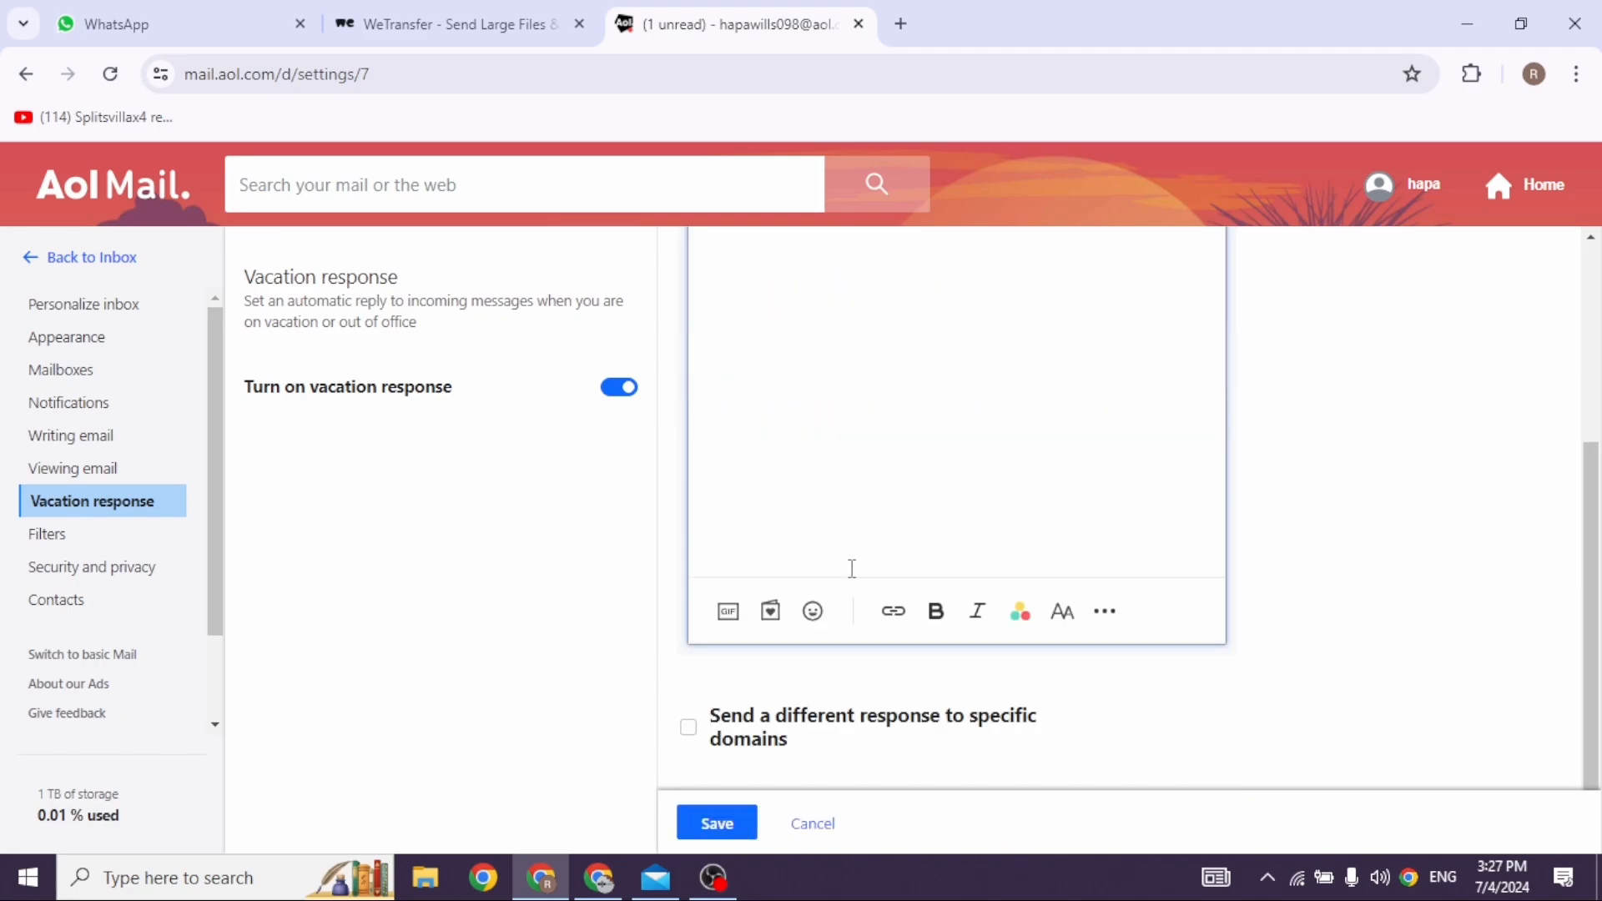
mouse_move(854, 618)
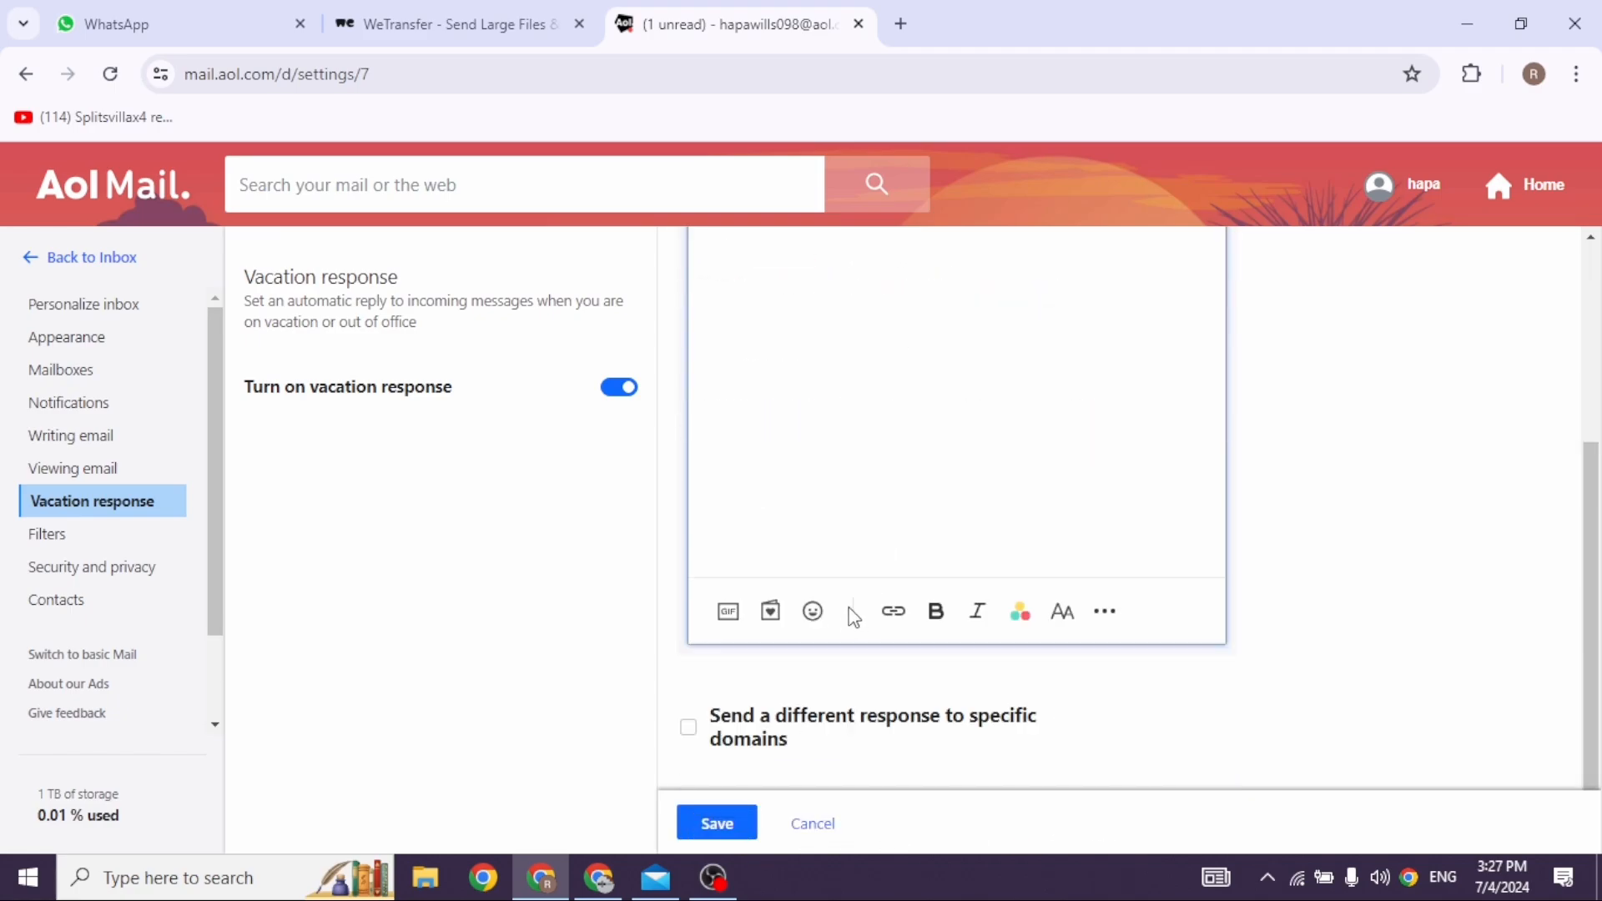
text(hy evryone)
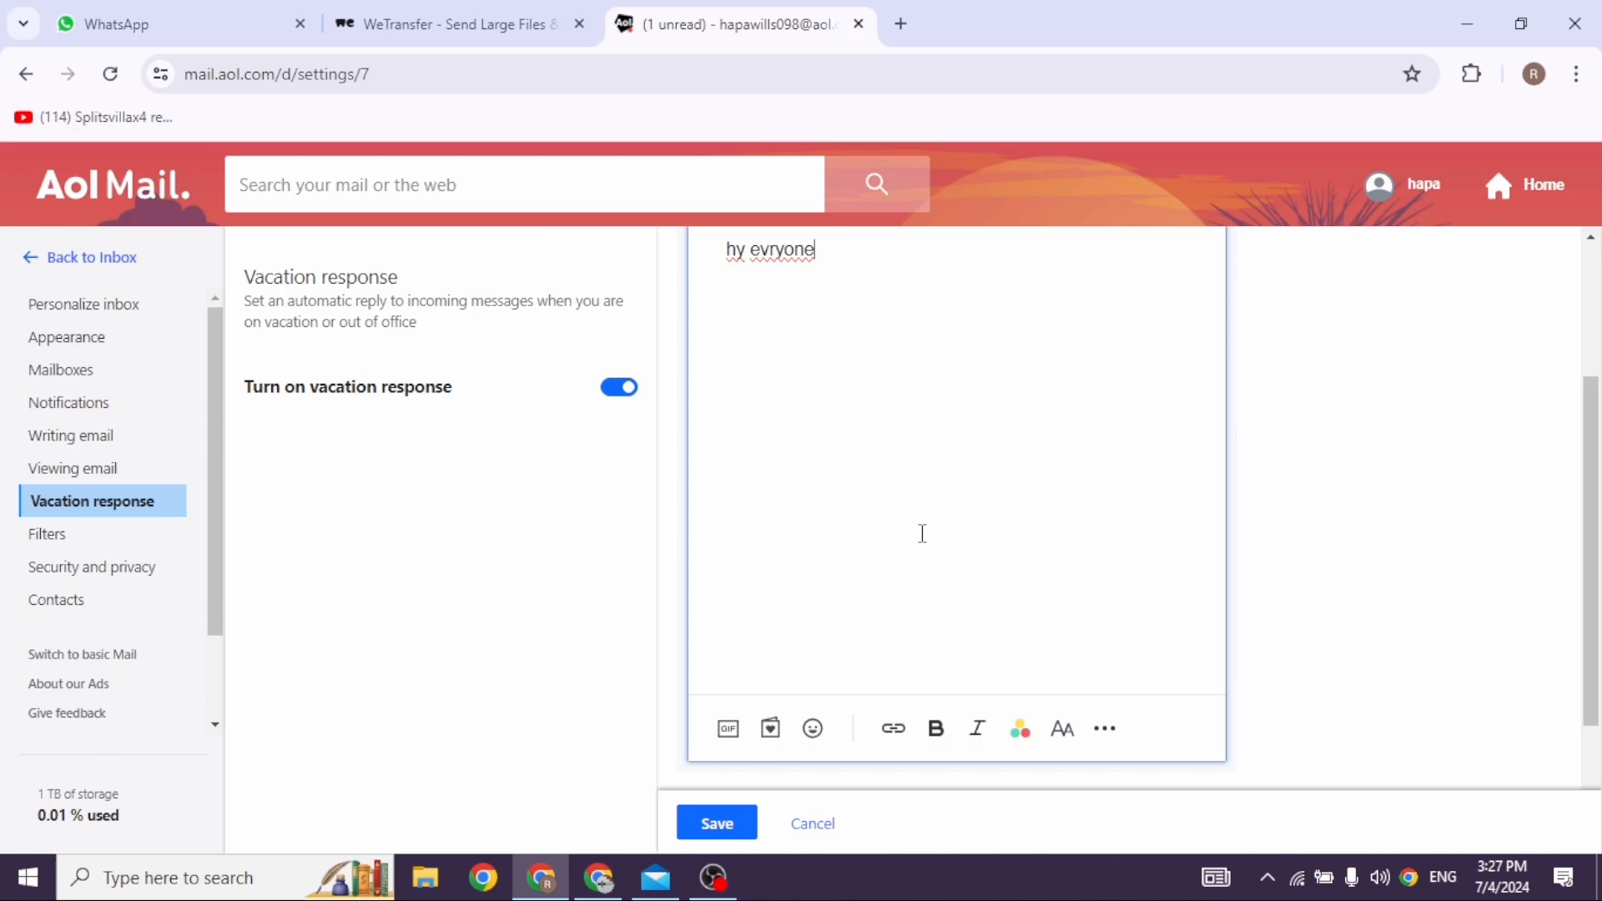
scroll(down, 3)
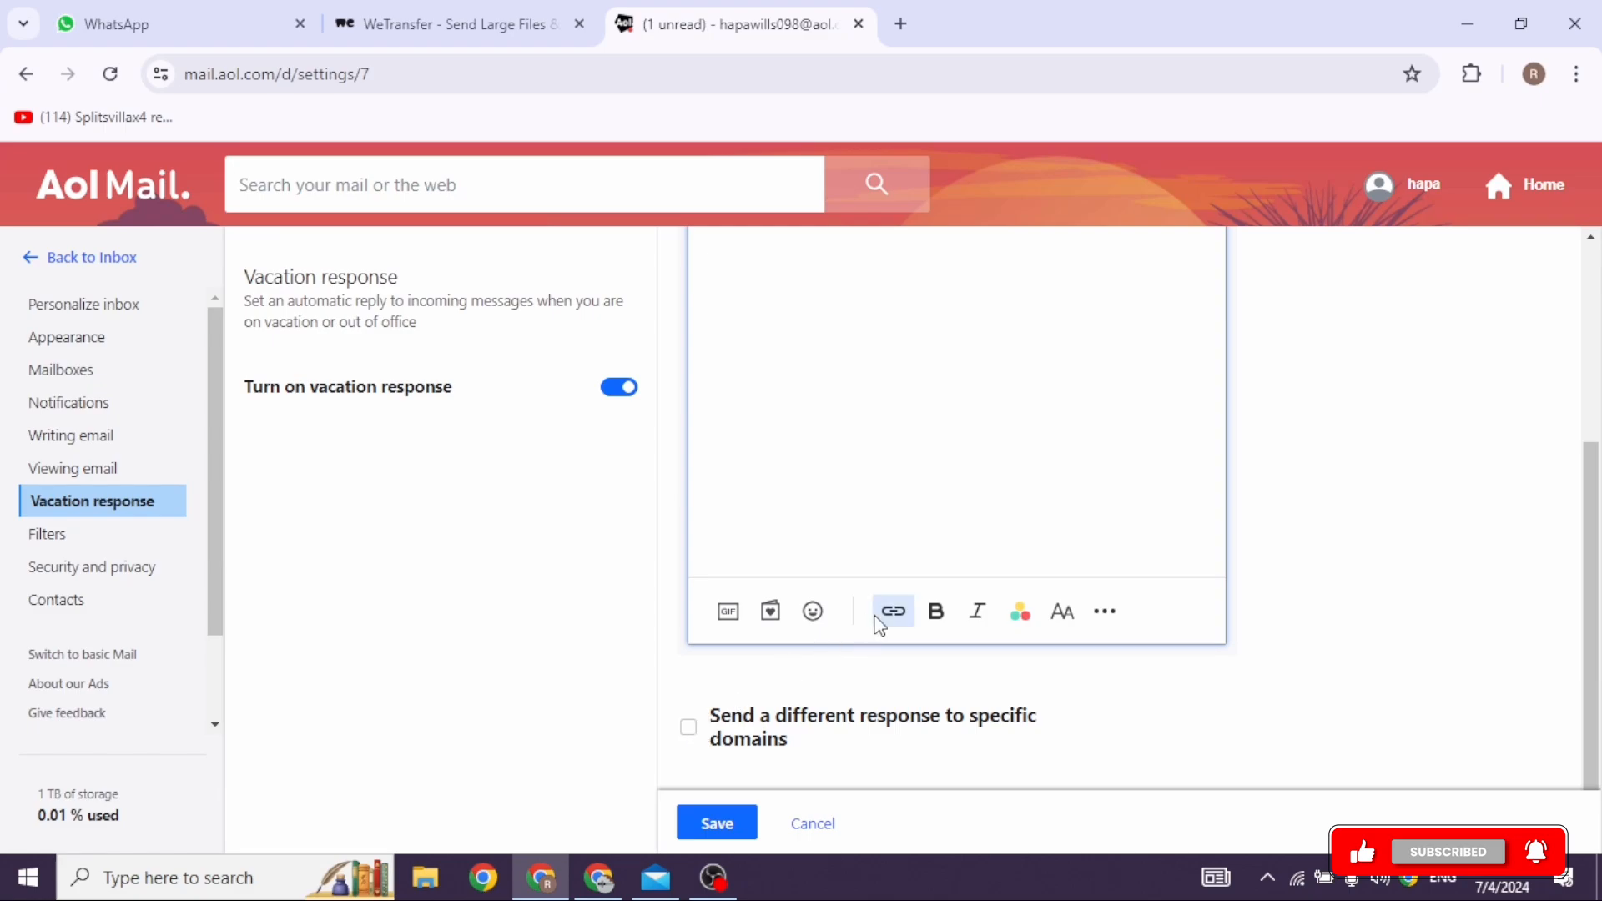
text(hy evryone)
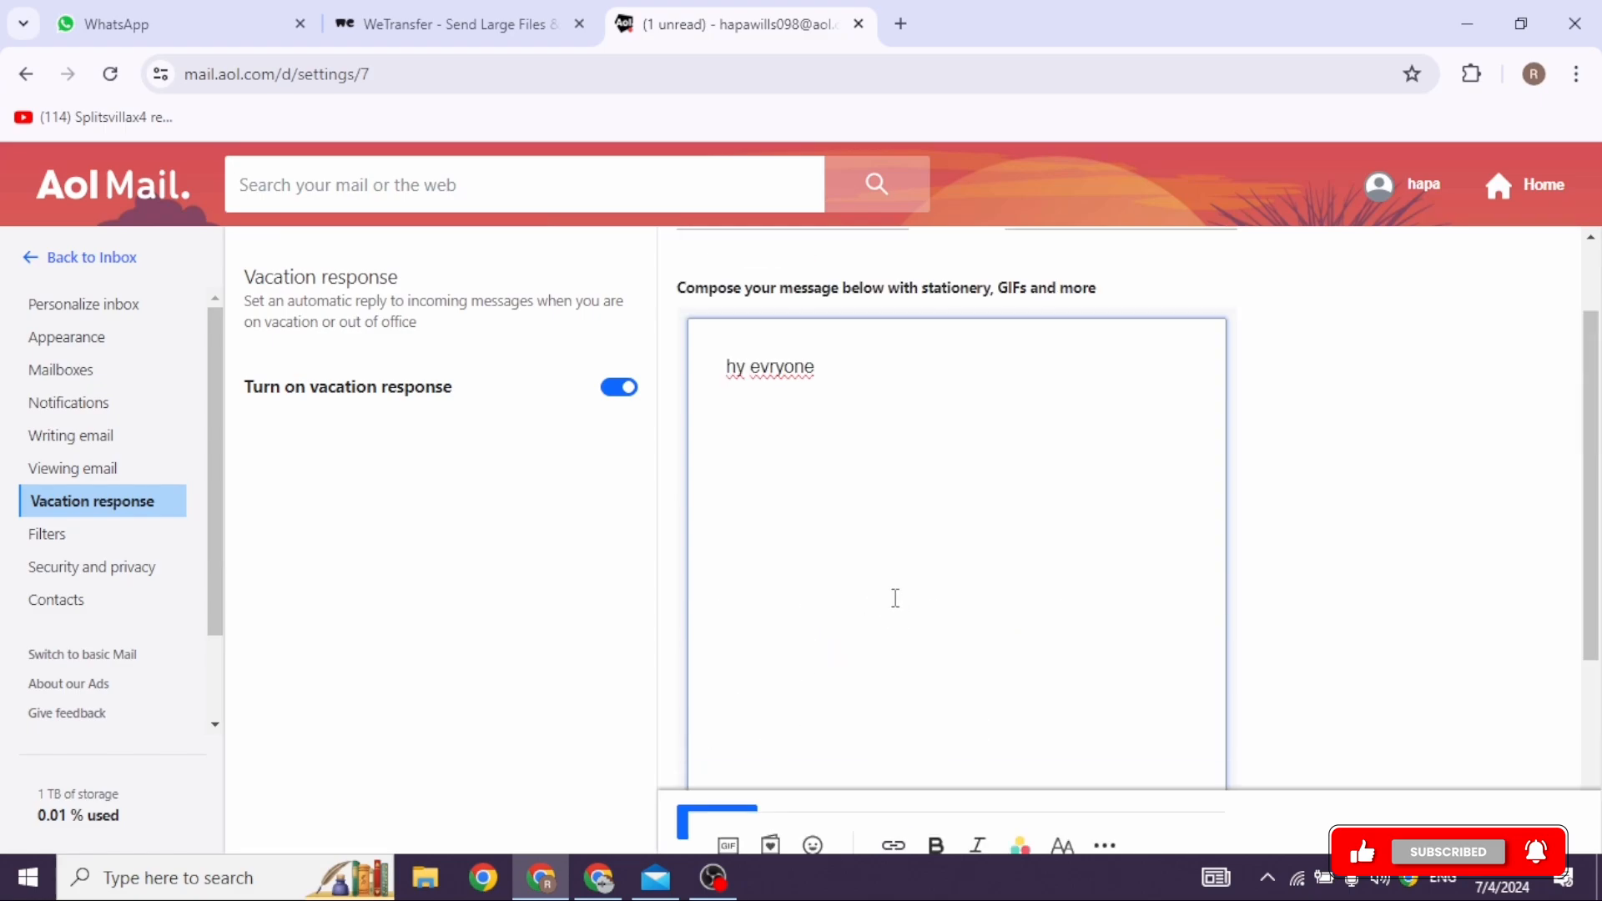
scroll(down, 3)
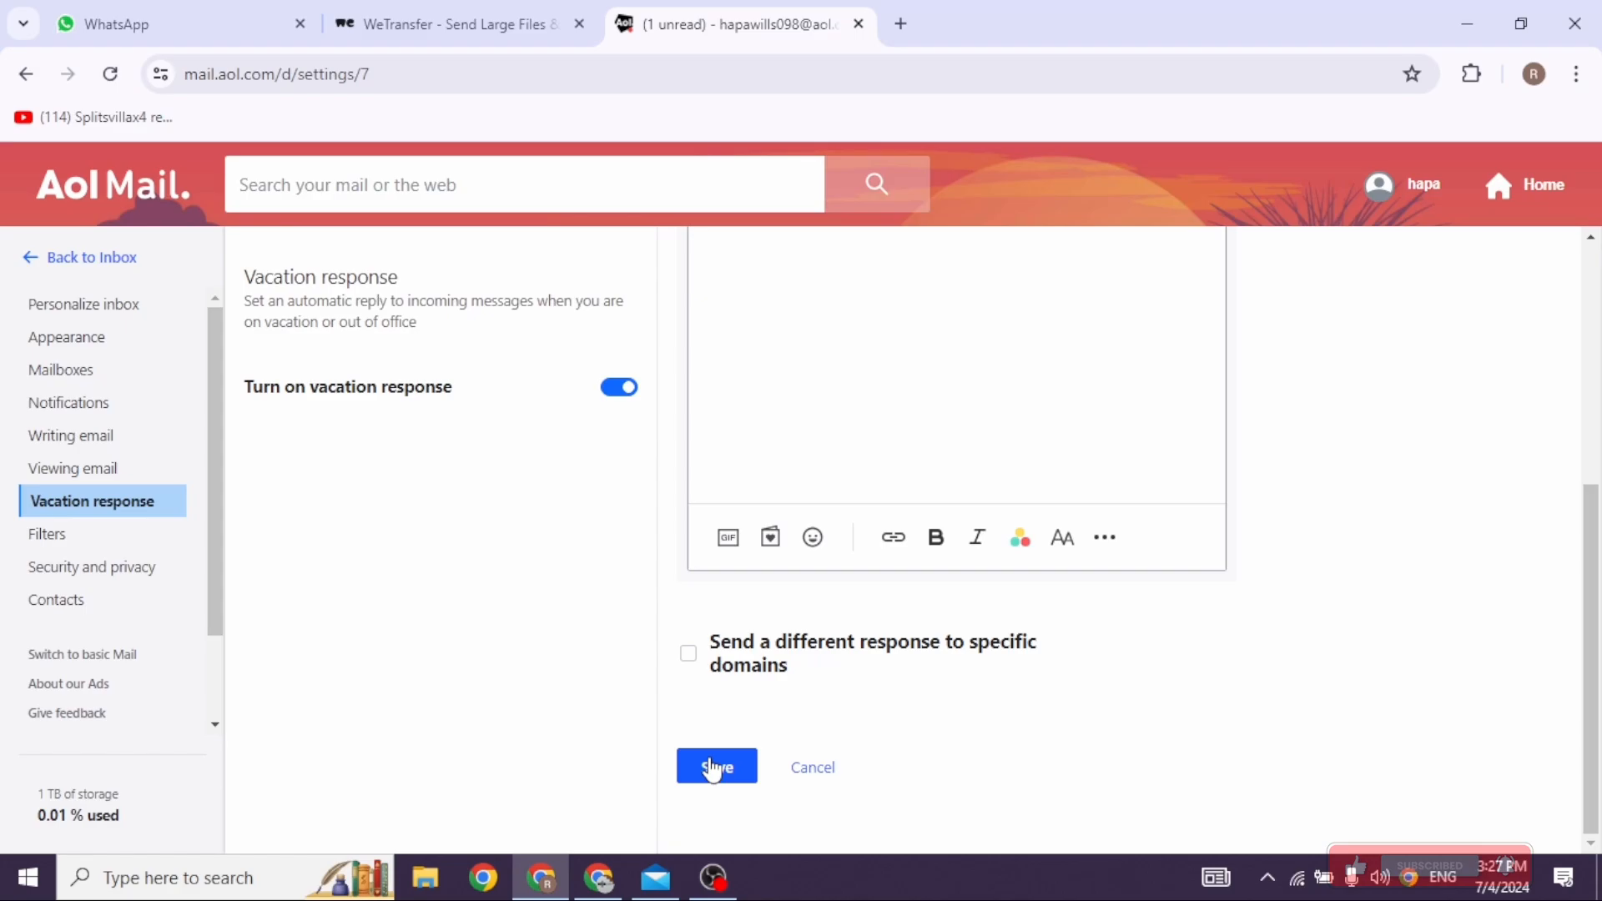